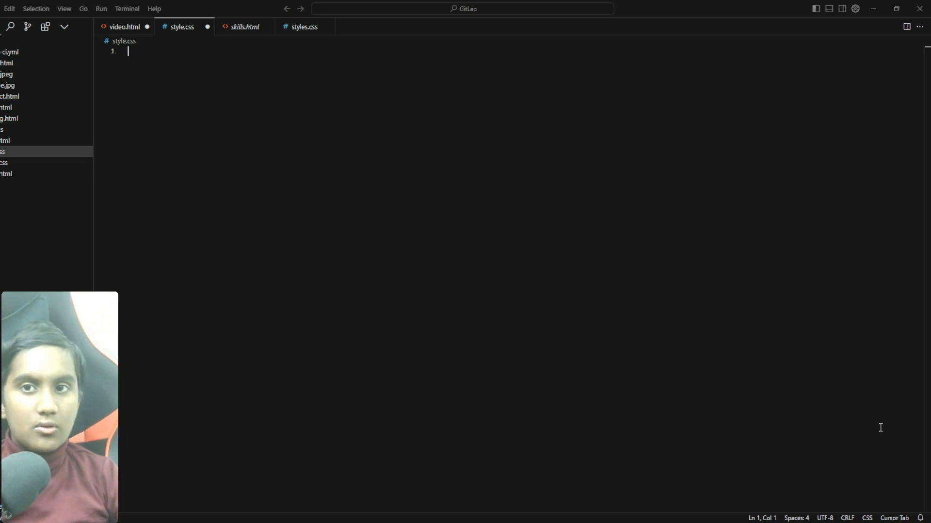
Bring up the terminal and the AI chat pane, sending the empty style.css for context
key("ctrl+`")
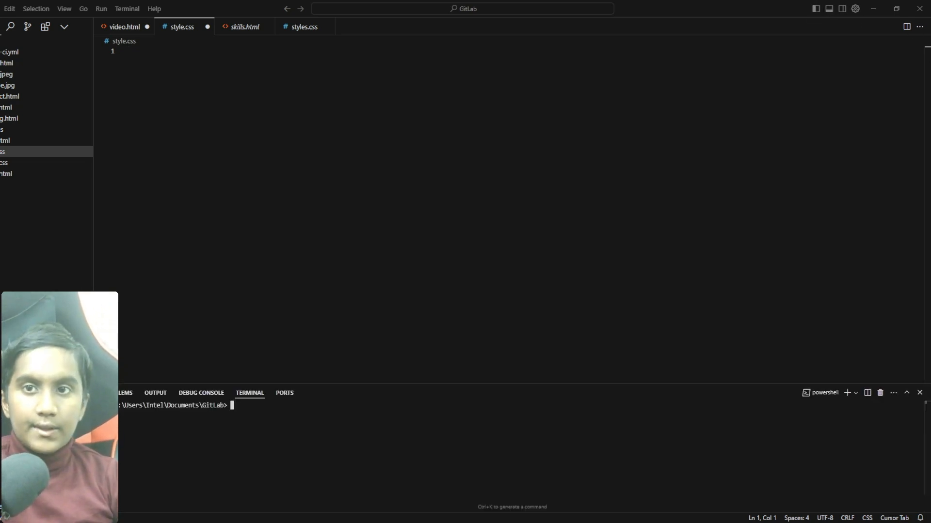
mouse_move(801, 35)
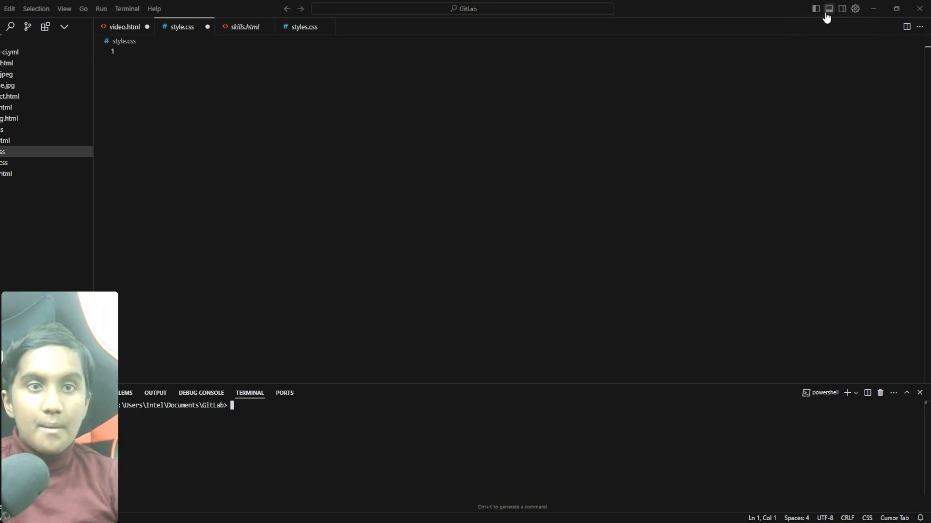
mouse_move(841, 8)
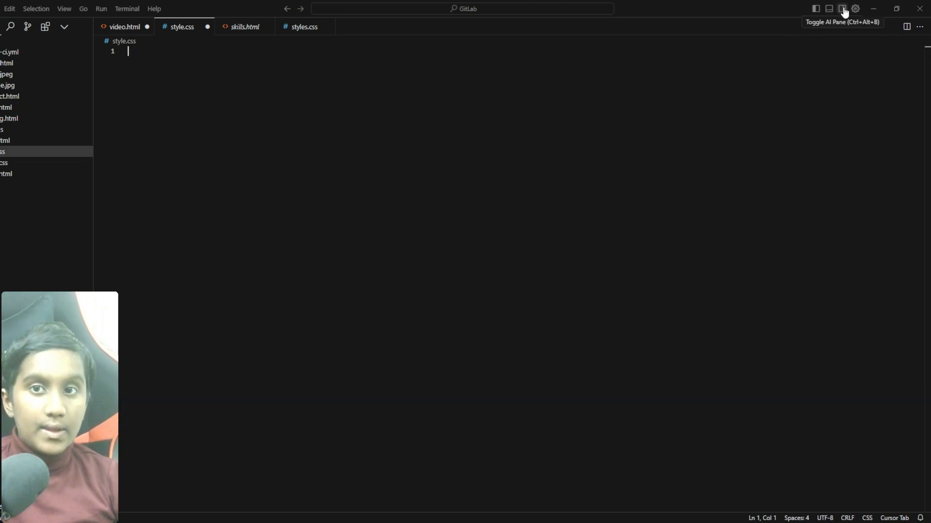
left_click(843, 8)
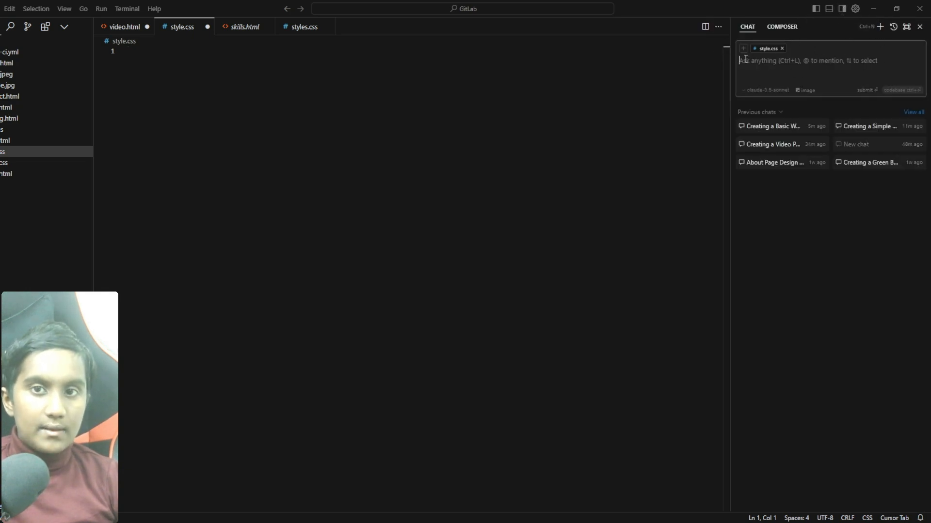
key("Return")
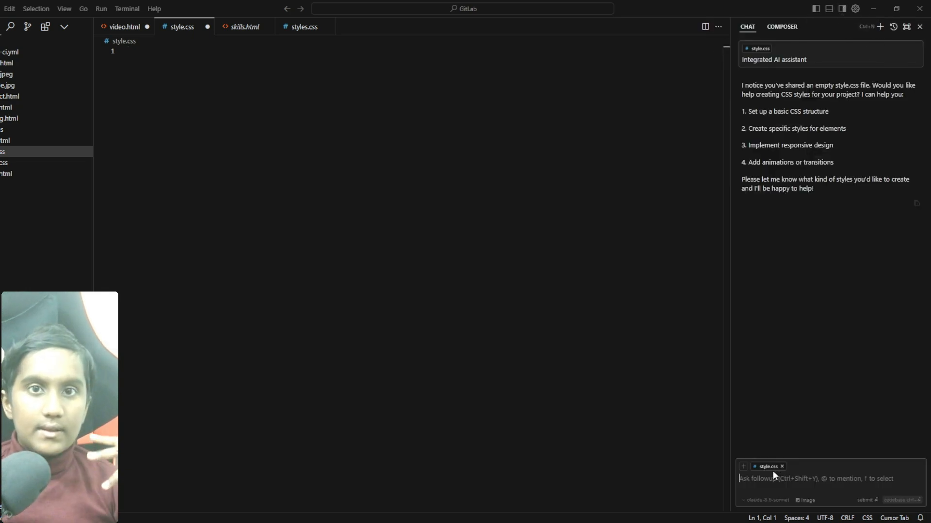
mouse_move(768, 467)
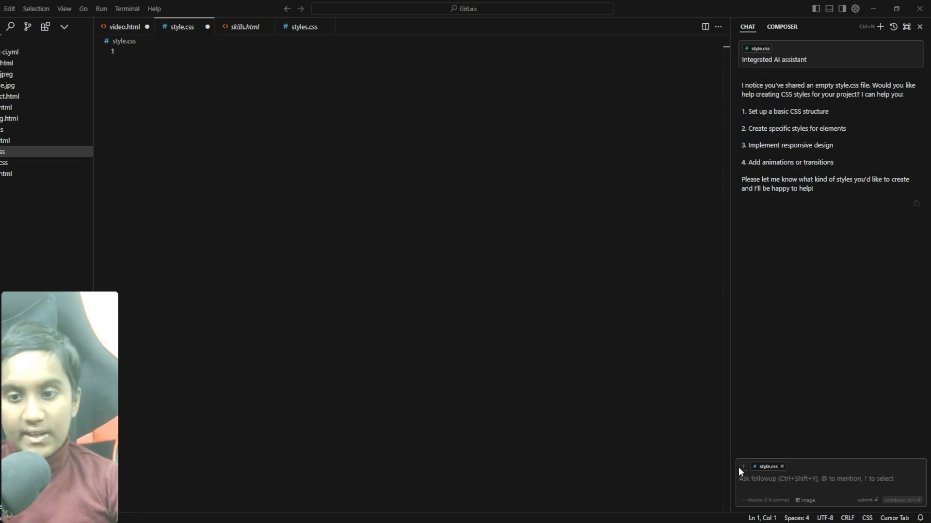
Send the follow-up request 'Make me a website' to the assistant
left_click(783, 466)
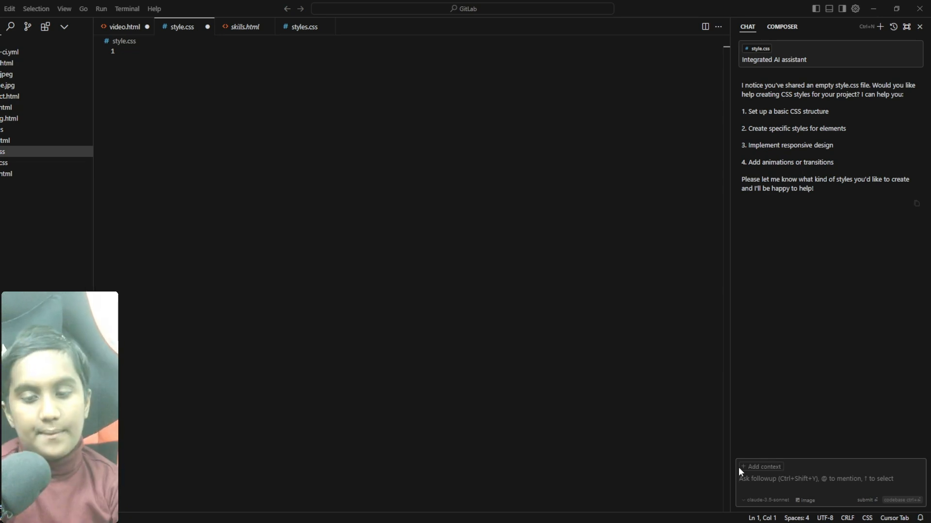
type("Make me a web")
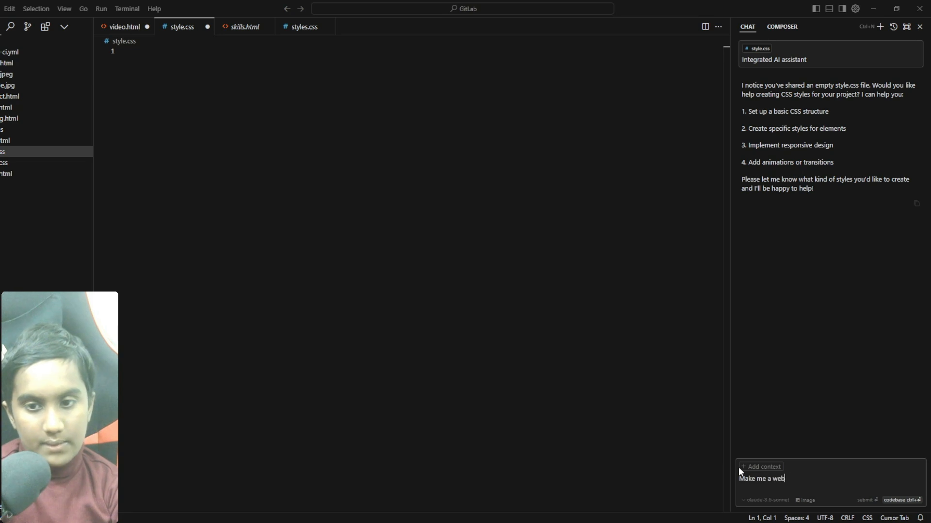
key("Return")
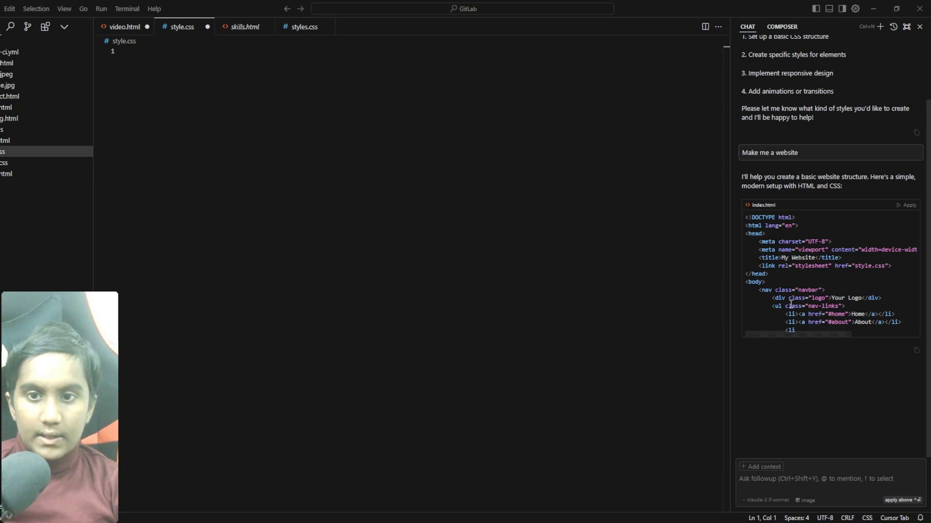
Choose a different AI model and resend the website request
left_click(765, 500)
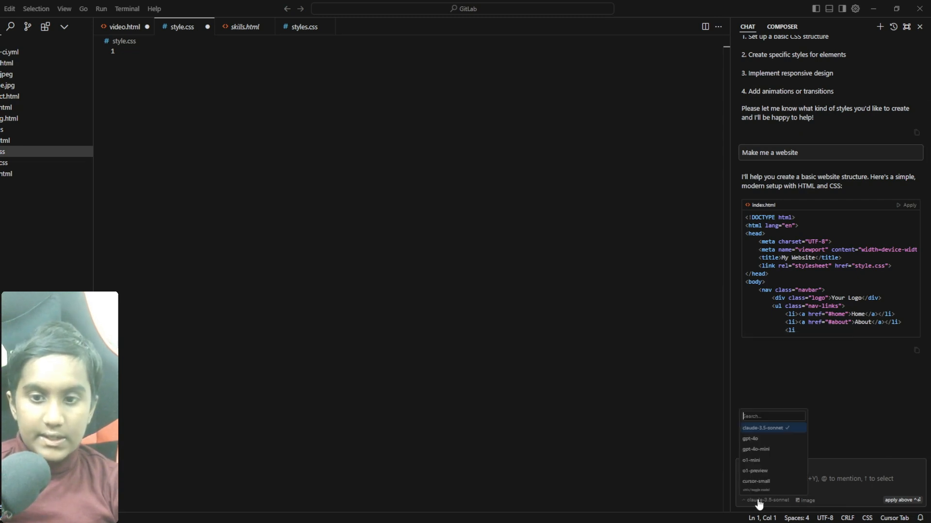
mouse_move(783, 468)
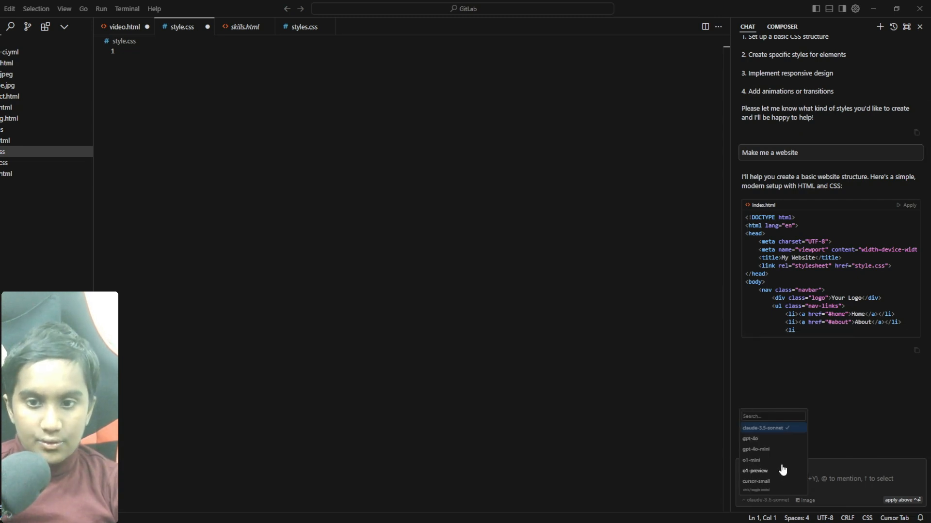
left_click(756, 449)
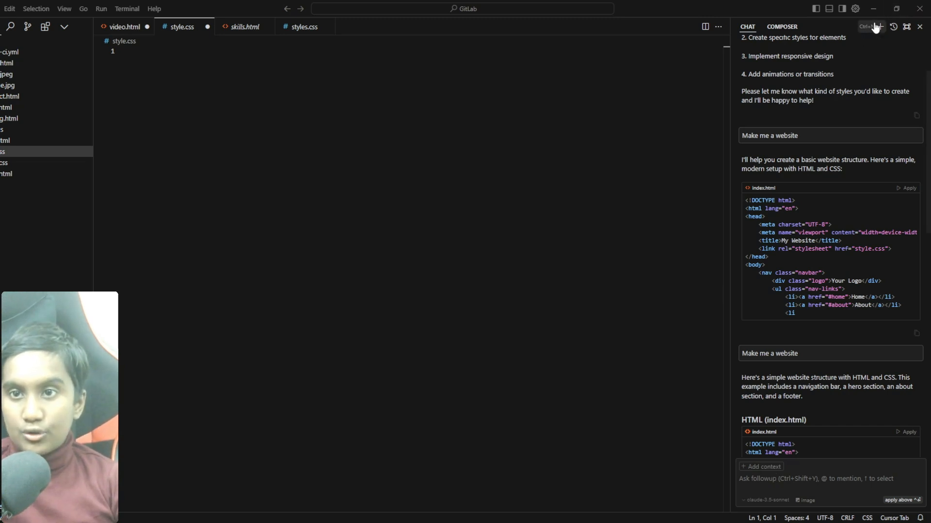
Start a new chat and ask 'Make me a website' again
left_click(879, 26)
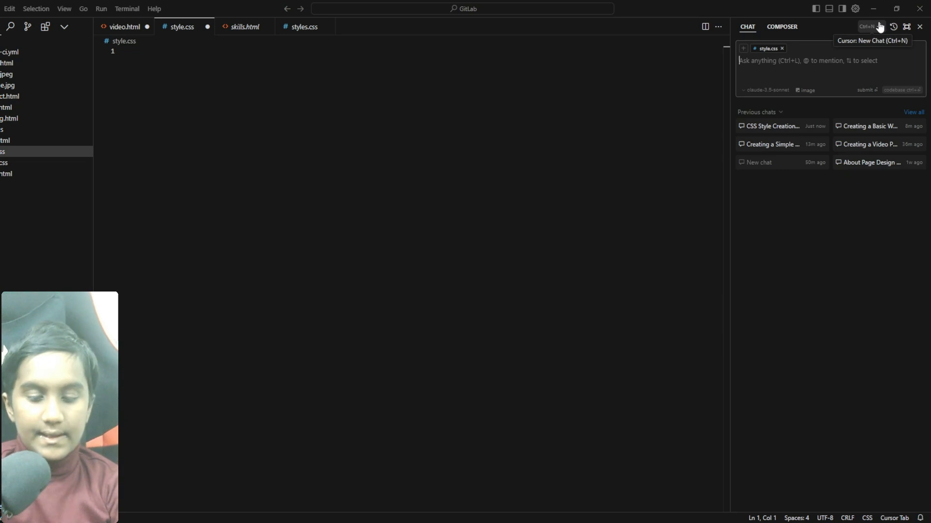
type("Make me a we")
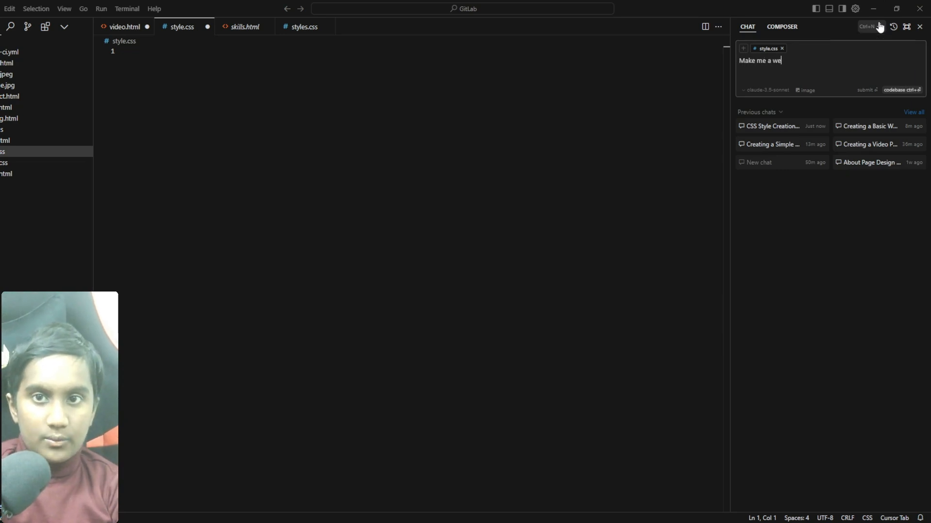
type("bsite")
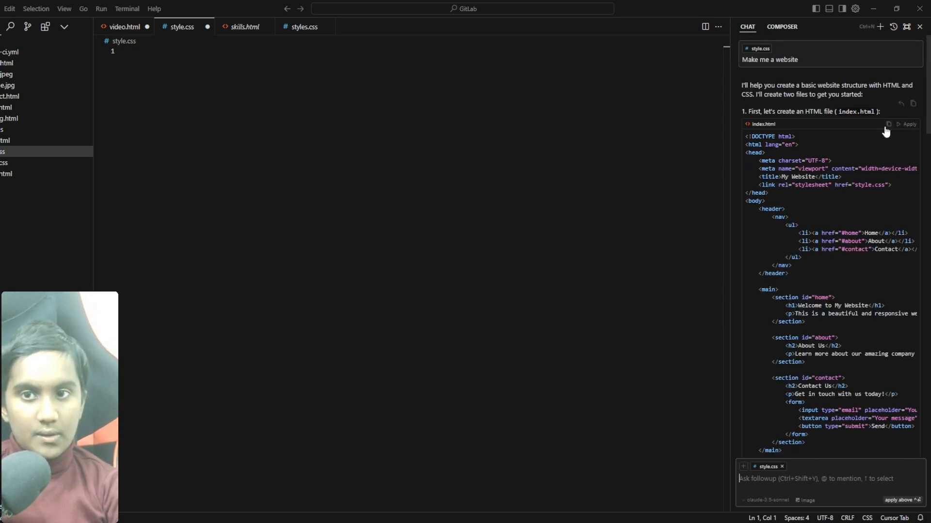
mouse_move(627, 125)
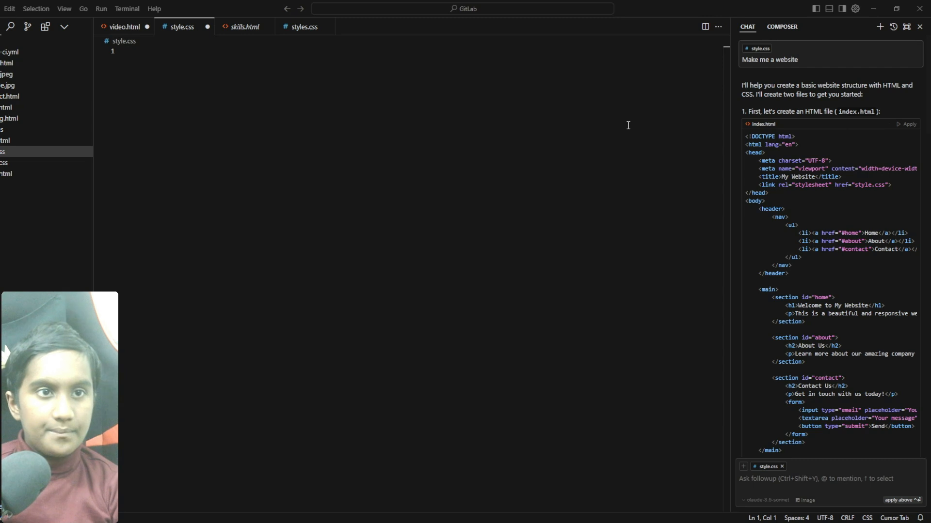
Apply the generated index.html markup to the open video.html file
left_click(124, 27)
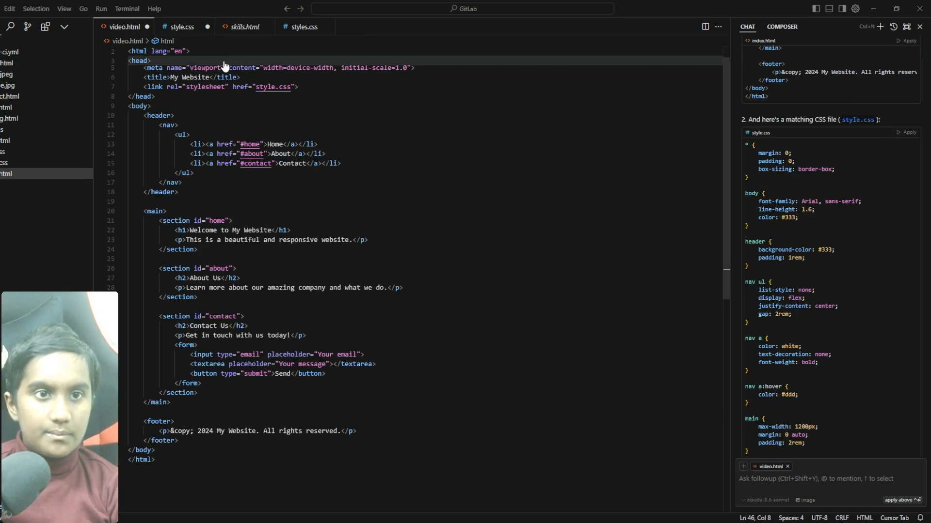
left_click(9, 8)
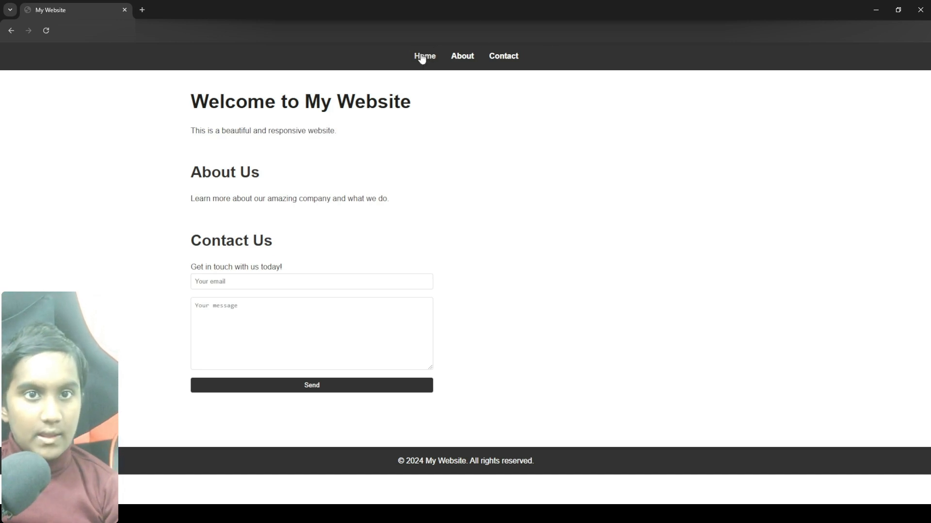
mouse_move(287, 131)
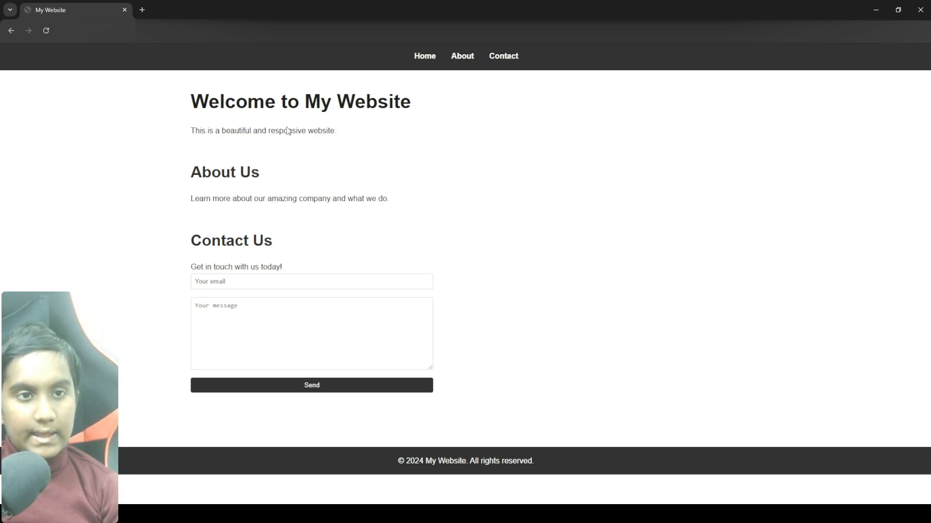
Try the contact form with test text 'blah sh' in the message and 'a' in the email field
double_click(209, 172)
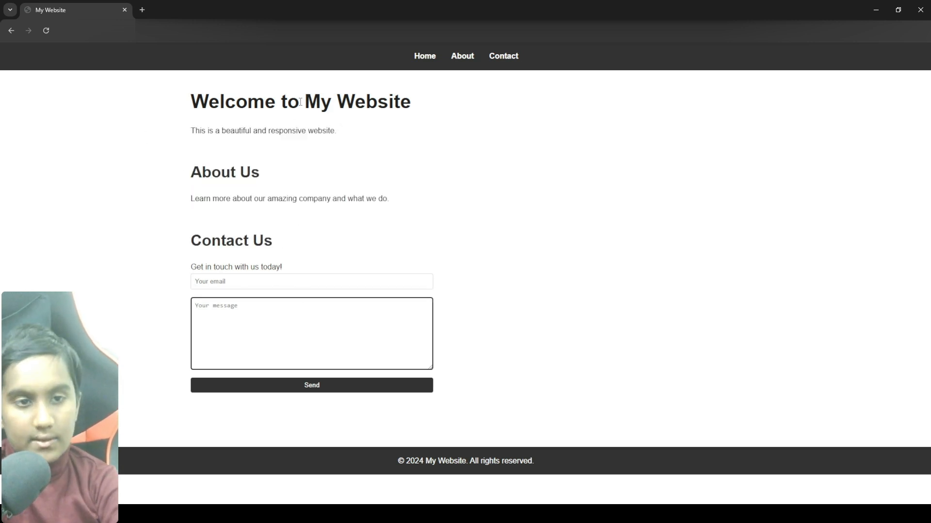
type("blah sh")
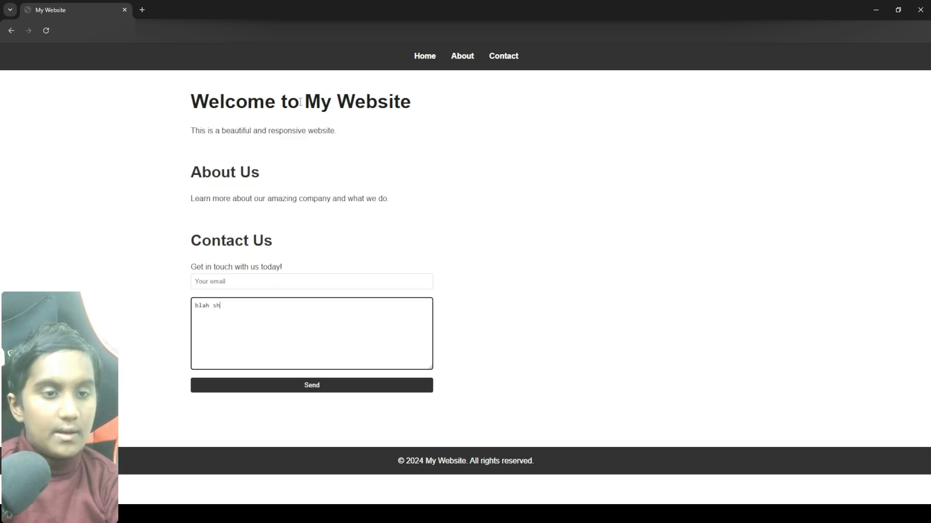
left_click(311, 281)
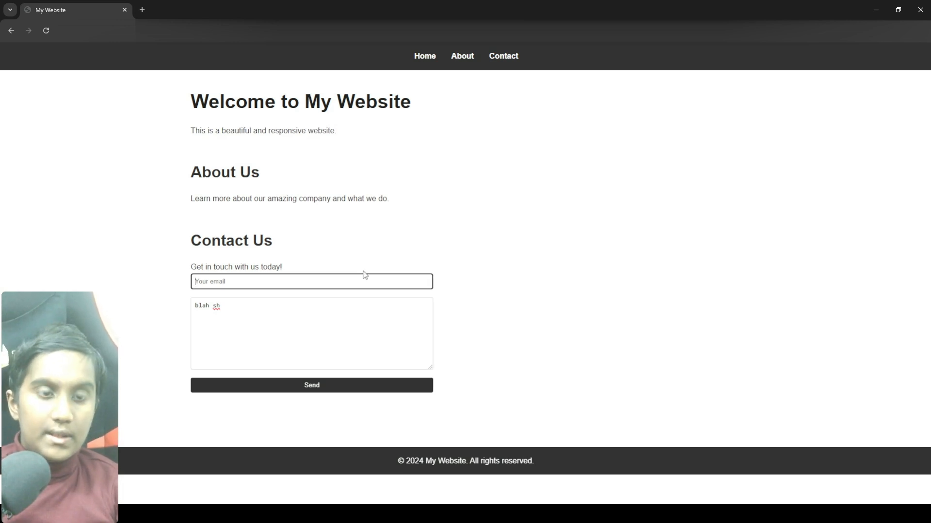
type("a")
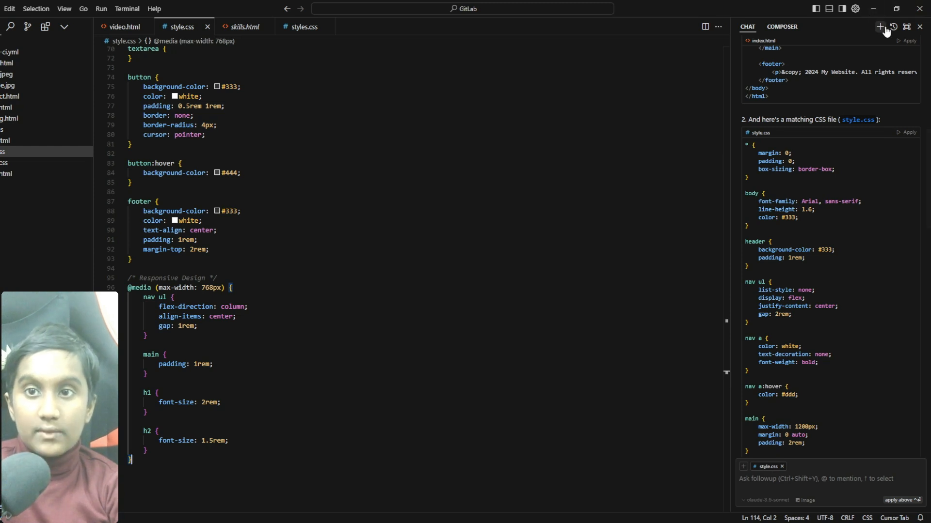
In a new chat, request a site for a homeschooled kid who loves guitar, videos and coding, with a blue gradient background
left_click(880, 27)
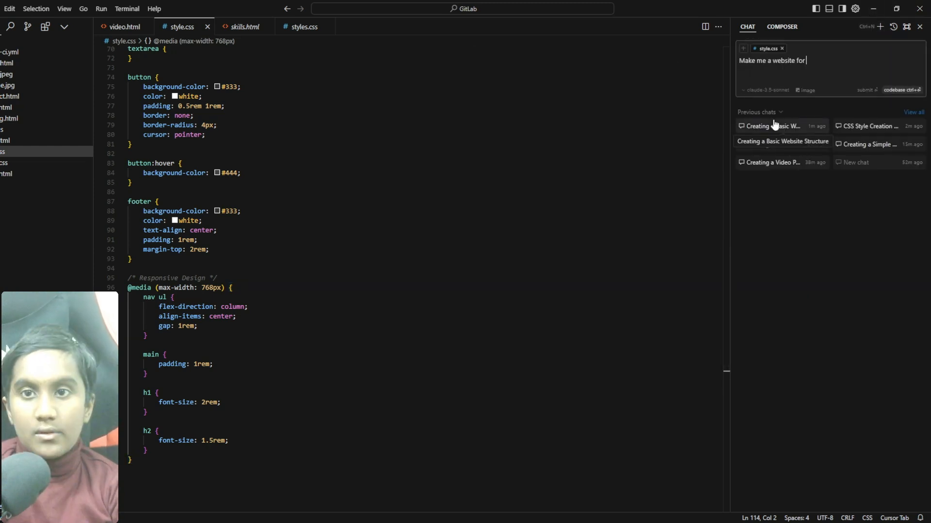
type("a homeschooled kid, who loves to play guitar, loves to make videos, and loves to code and do photography. Instead of a header add a navbar and make it like a dynamic Island")
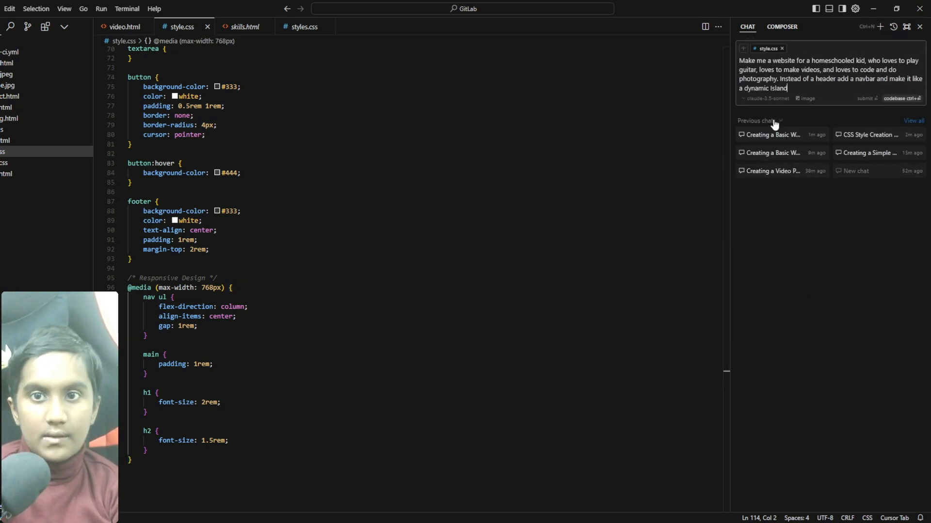
type(", and then make the background a gradient of blue")
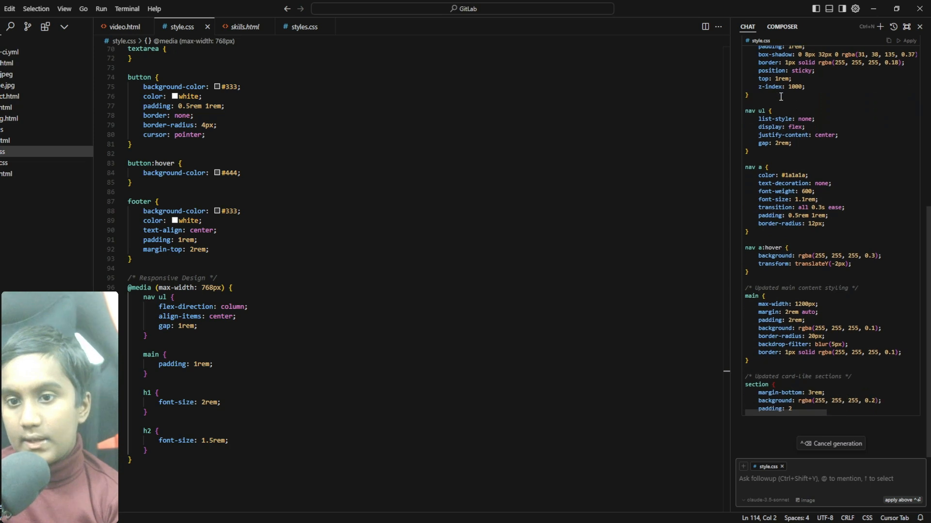
Apply the generated My Creative Space markup to video.html and move on to the stylesheet
left_click(123, 26)
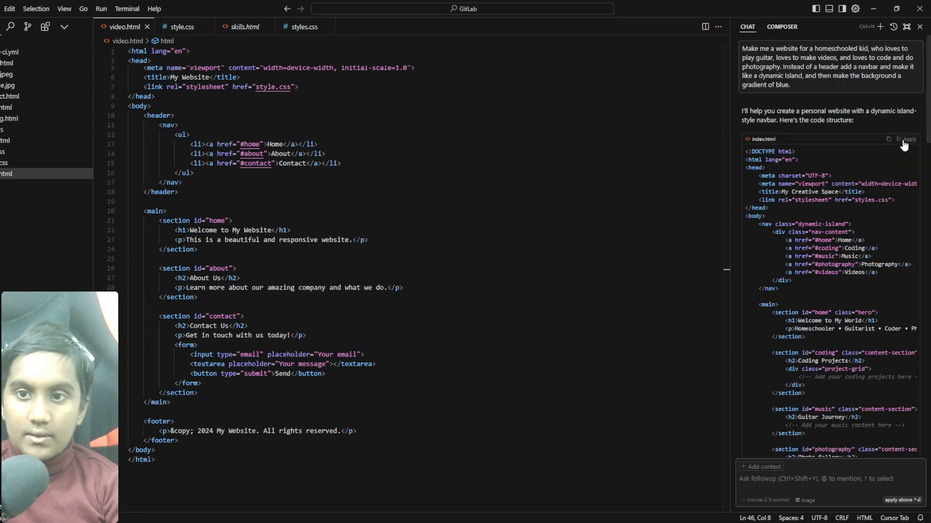
left_click(908, 139)
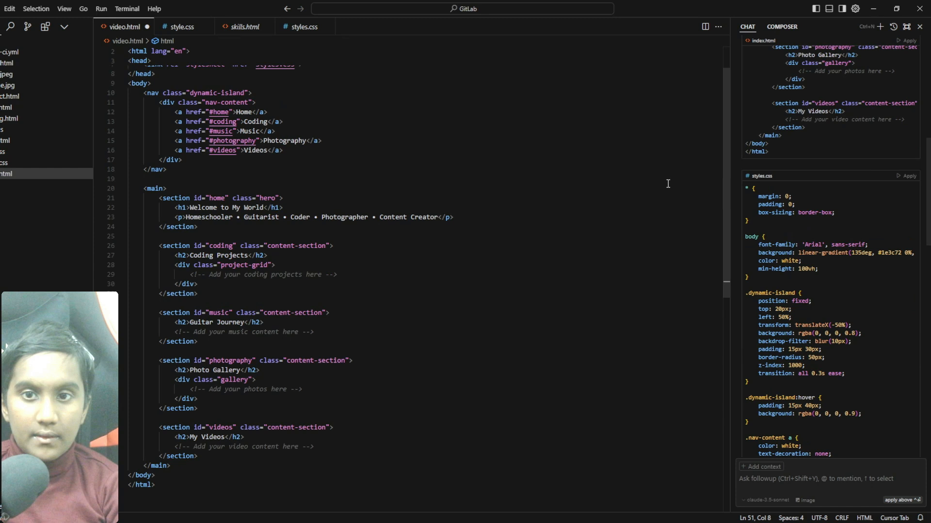
scroll("up", 3)
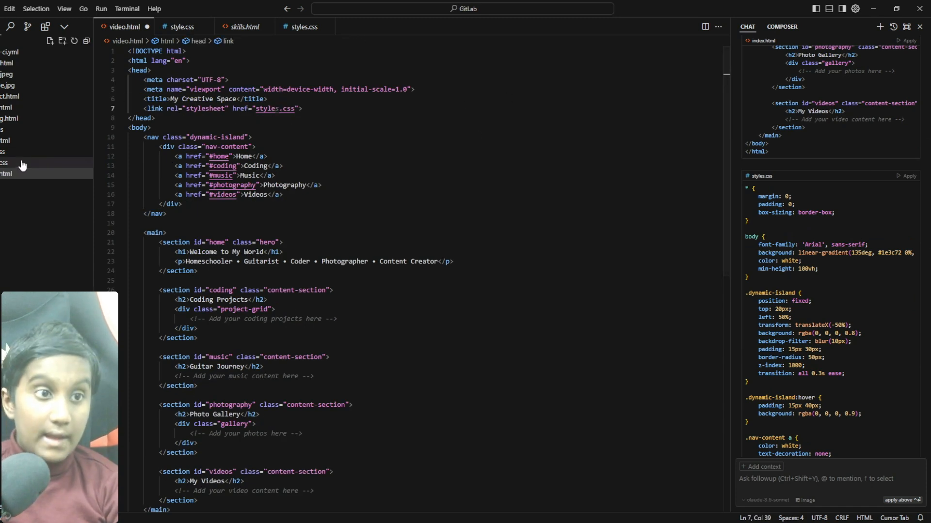
left_click(181, 26)
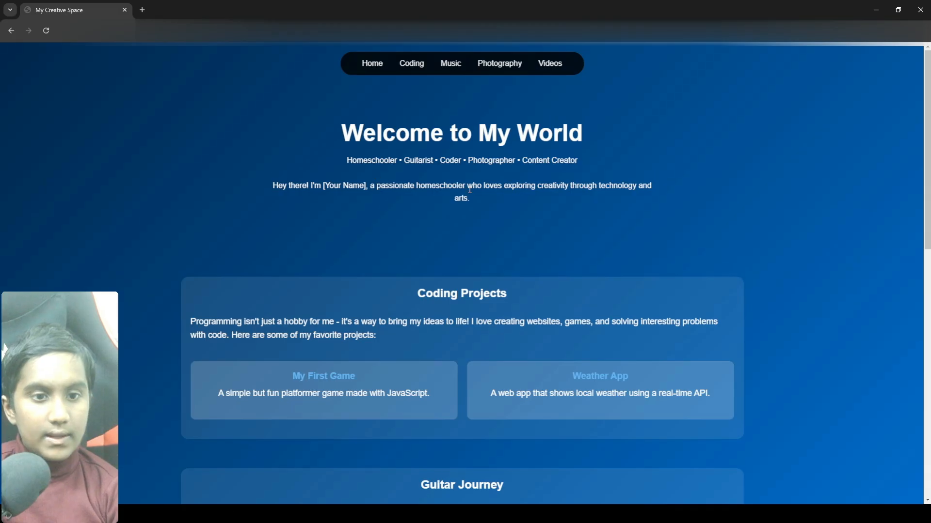
mouse_move(487, 173)
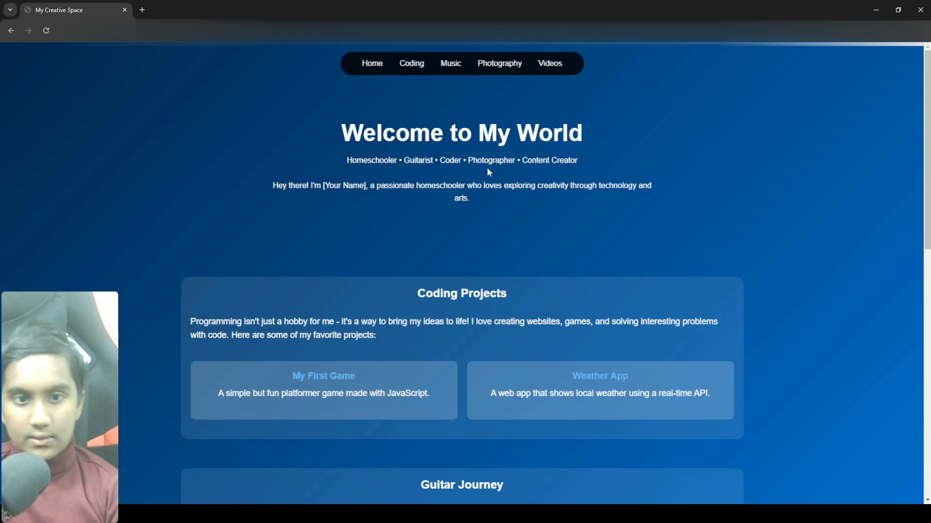
Scroll through the coding, Guitar Journey, Photo Gallery and My Videos sections and back up
scroll("down", 3)
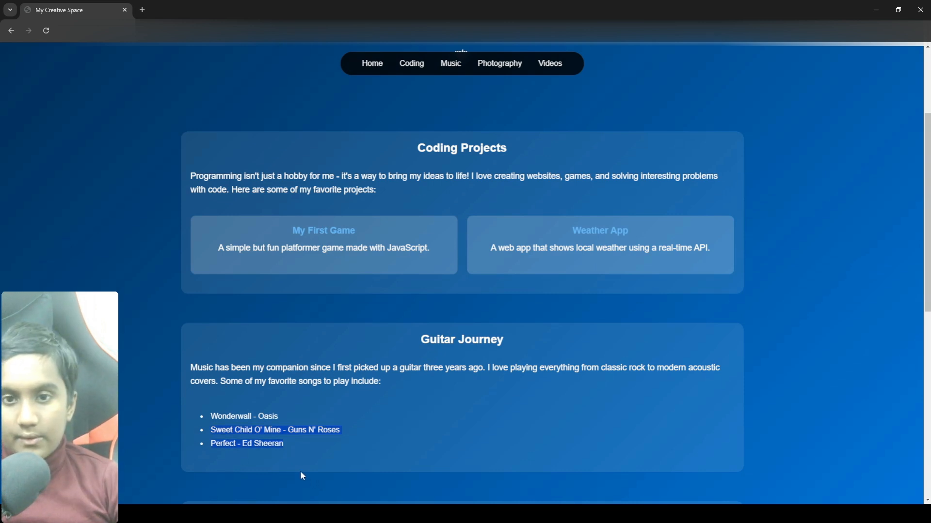
mouse_move(289, 474)
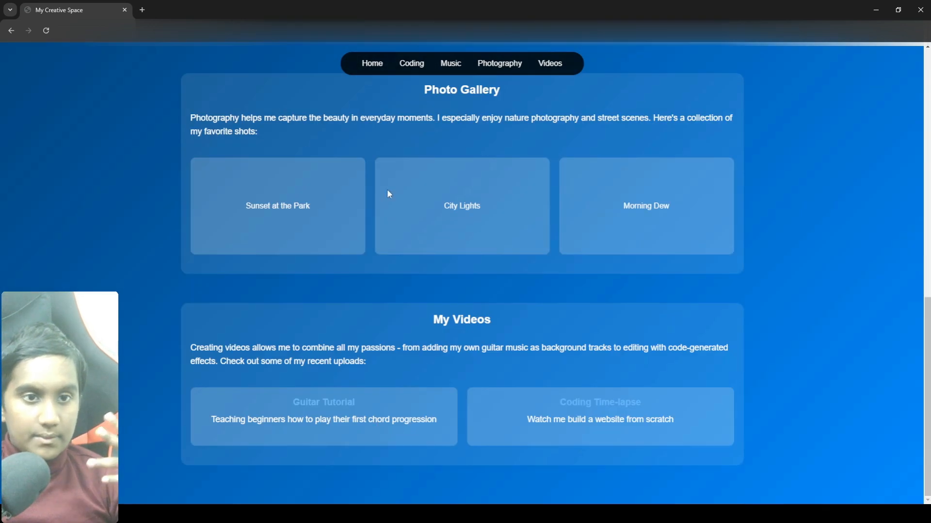
mouse_move(429, 398)
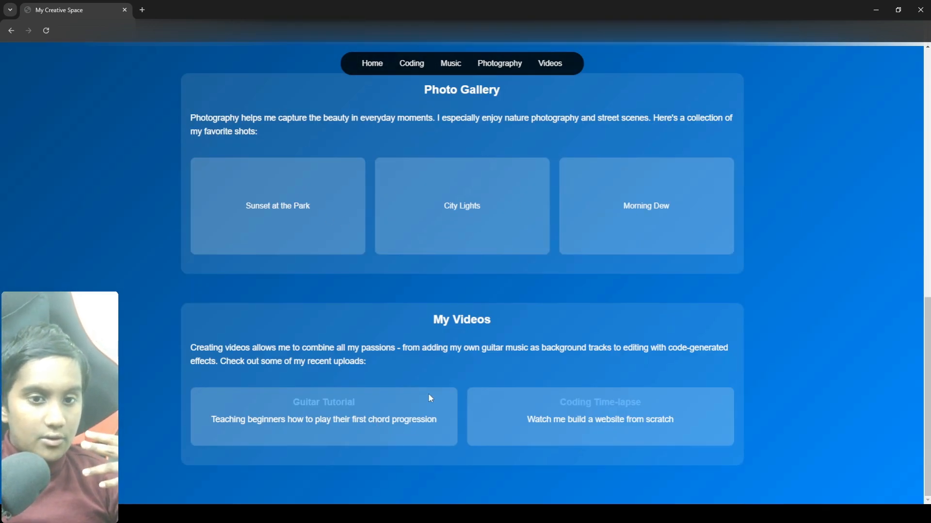
scroll("up", 3)
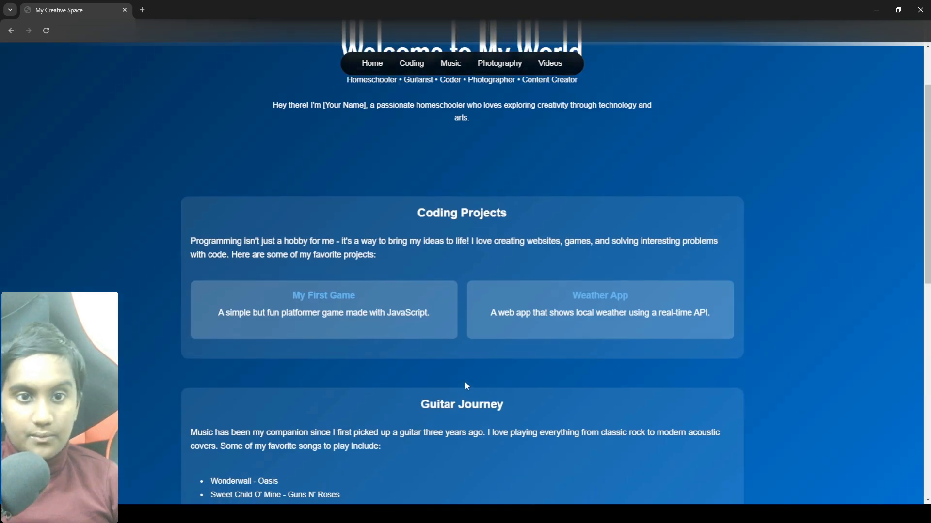
scroll("down", 3)
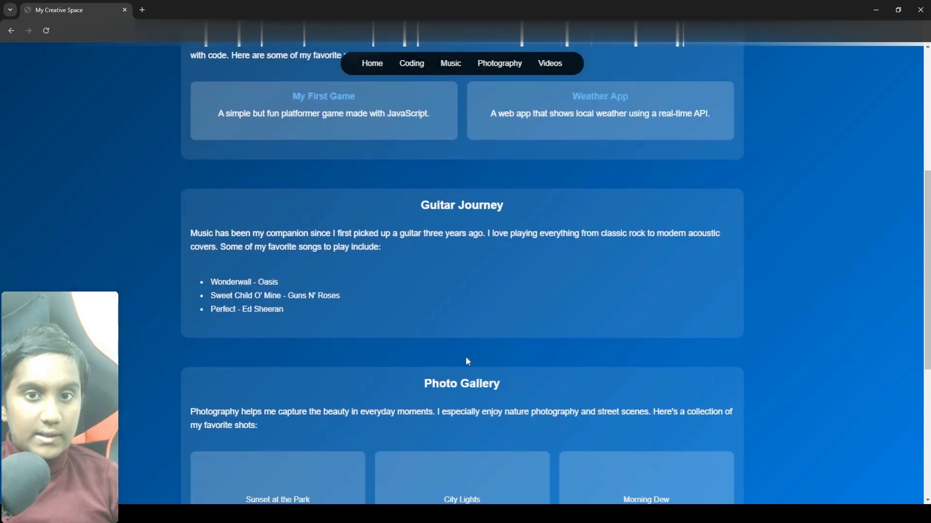
scroll("down", 3)
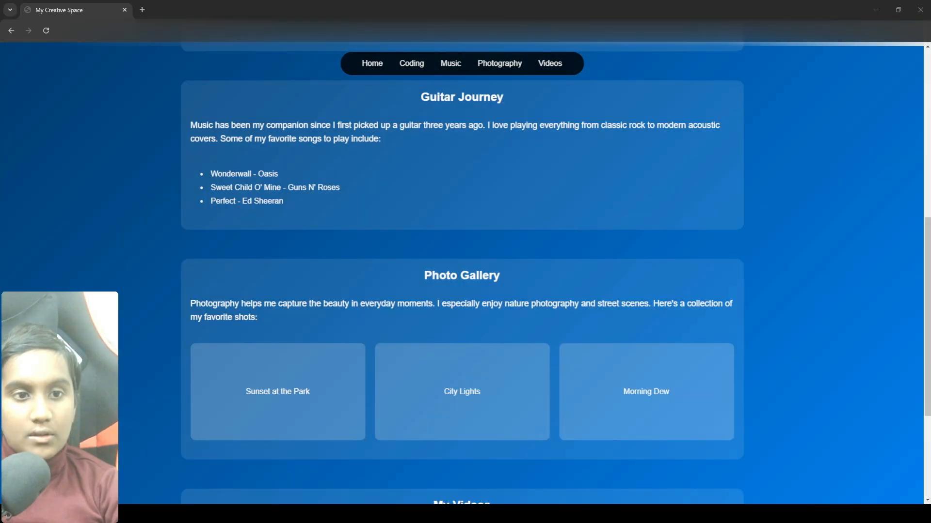
scroll("up", 3)
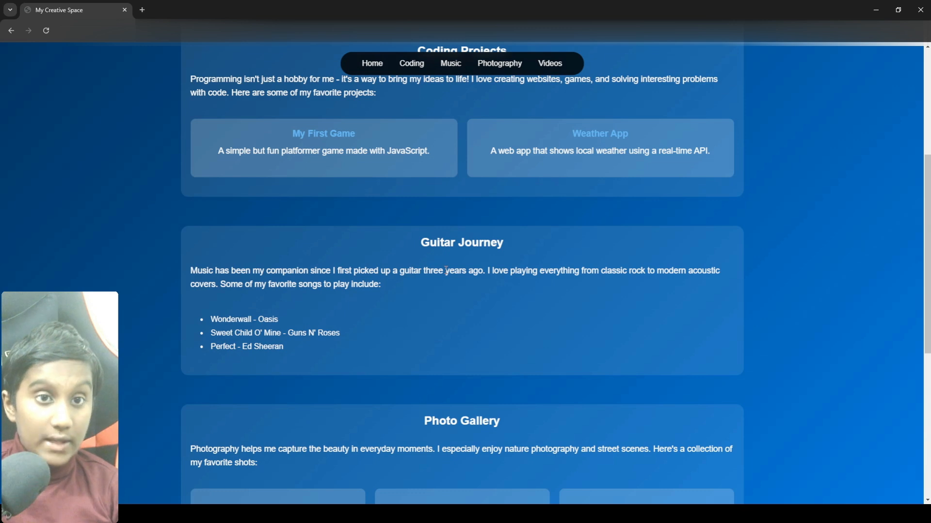
mouse_move(468, 287)
type("jerr")
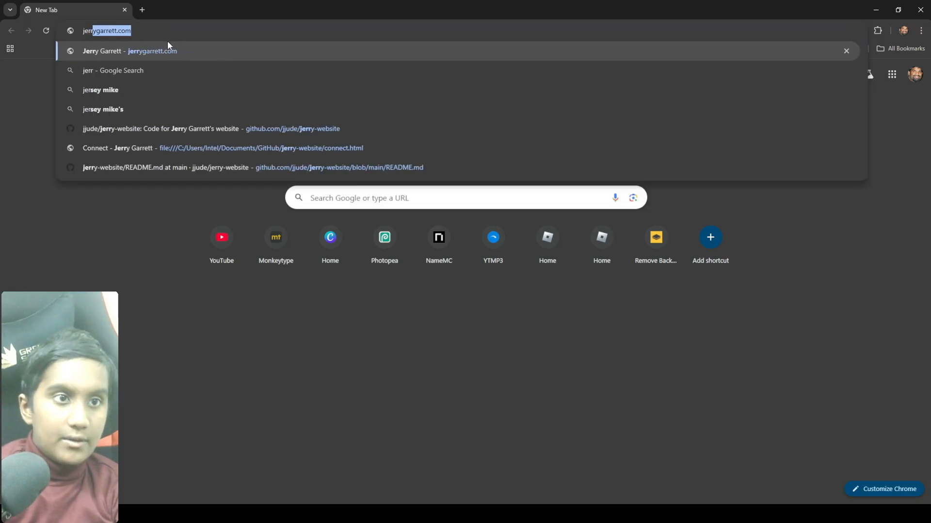
Load Jerry Garrett's green site from the suggestion and scroll to Skills in Progress
left_click(130, 50)
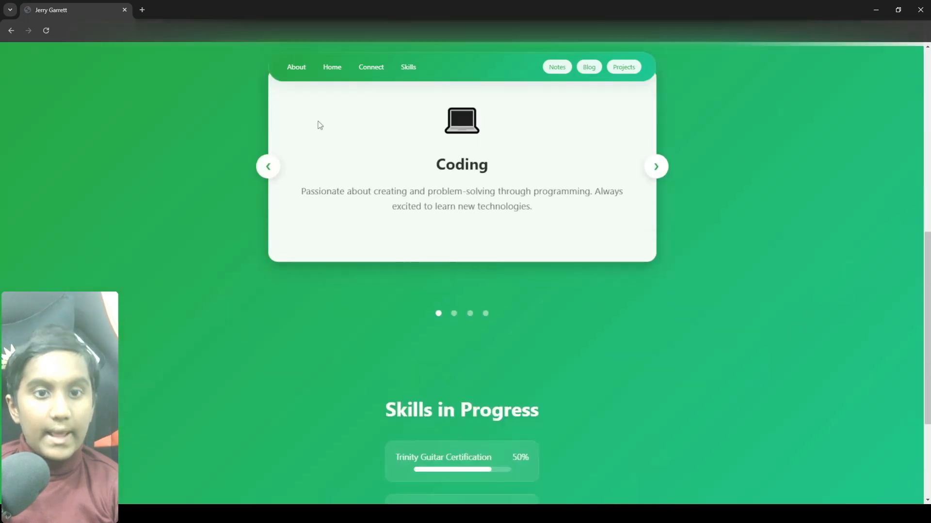
scroll("down", 3)
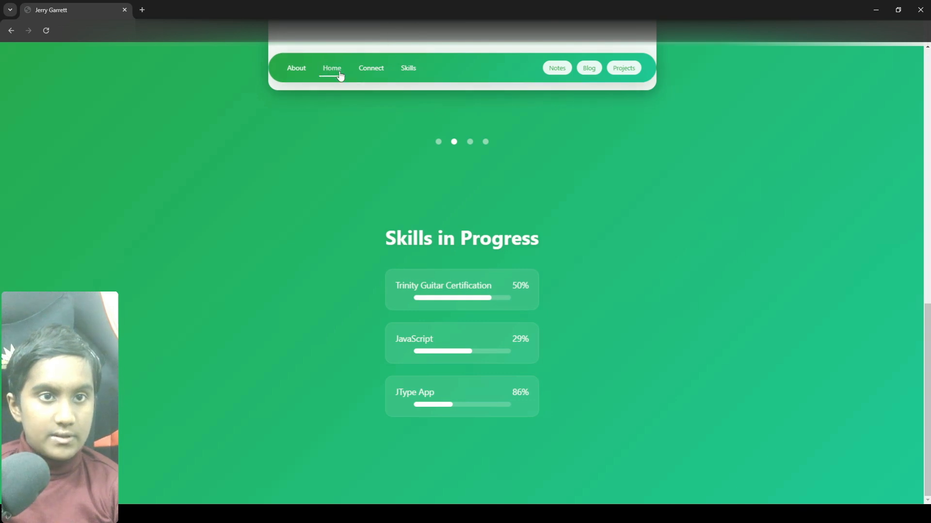
mouse_move(370, 70)
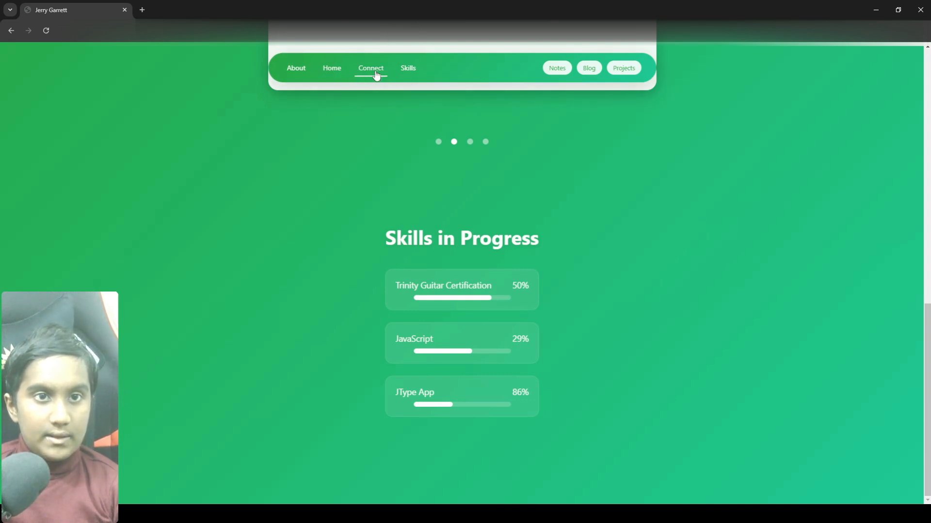
Go to the site's Let's Connect page listing Mastodon and X profiles
left_click(370, 69)
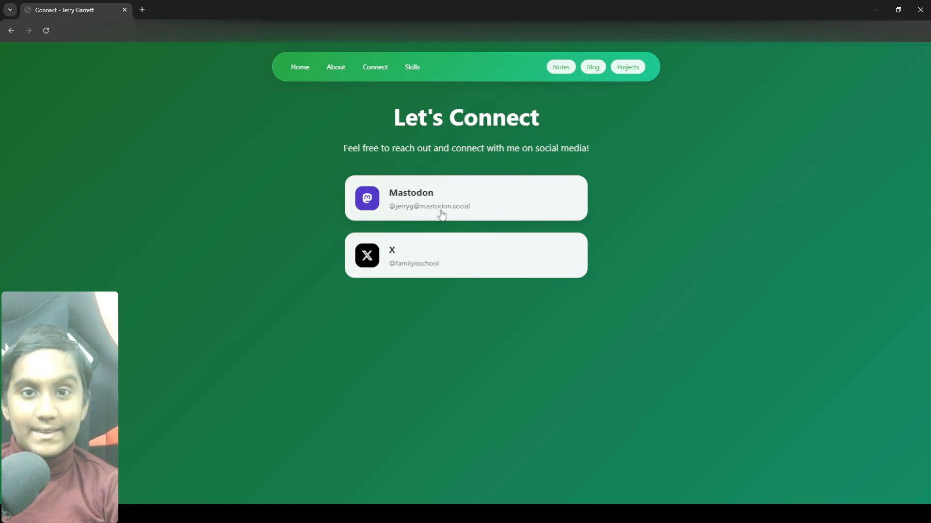
mouse_move(560, 67)
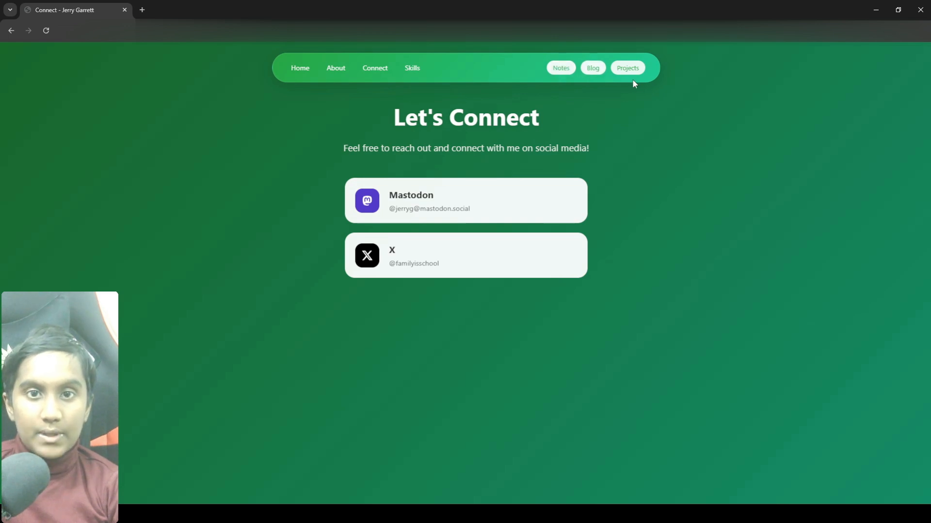
mouse_move(614, 82)
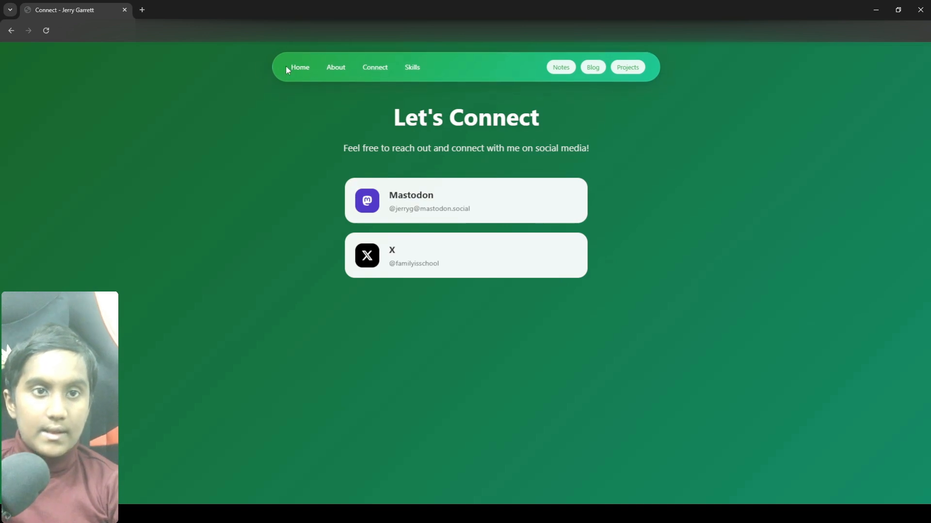
Go to the site's Skills page, which shows a Coming Soon placeholder card
left_click(299, 66)
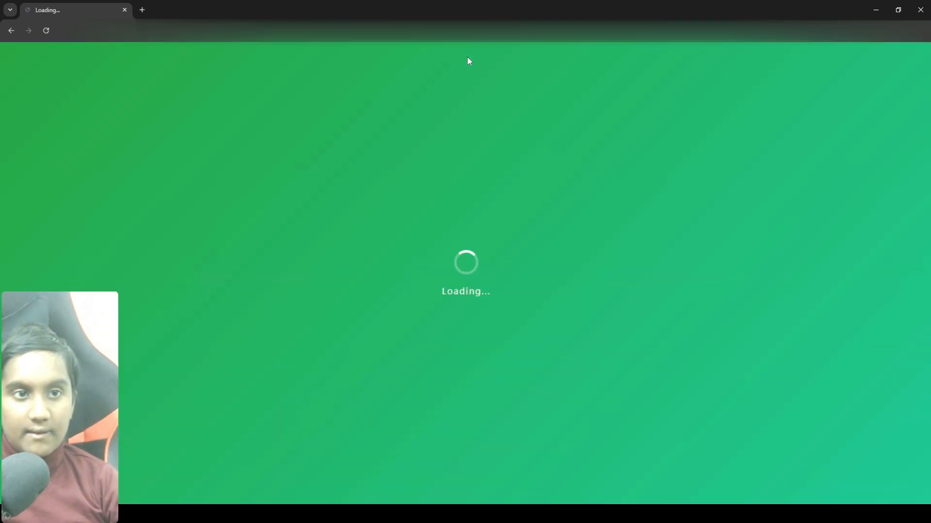
left_click(45, 30)
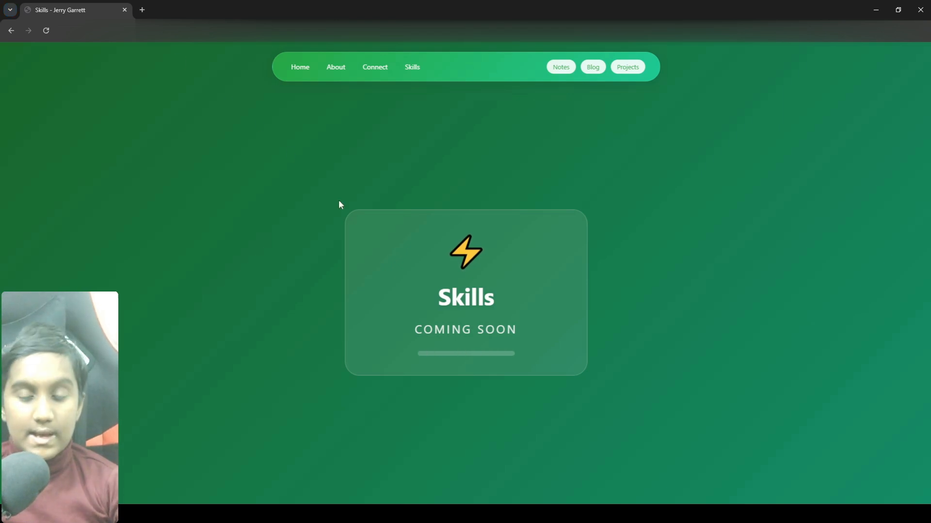
mouse_move(267, 64)
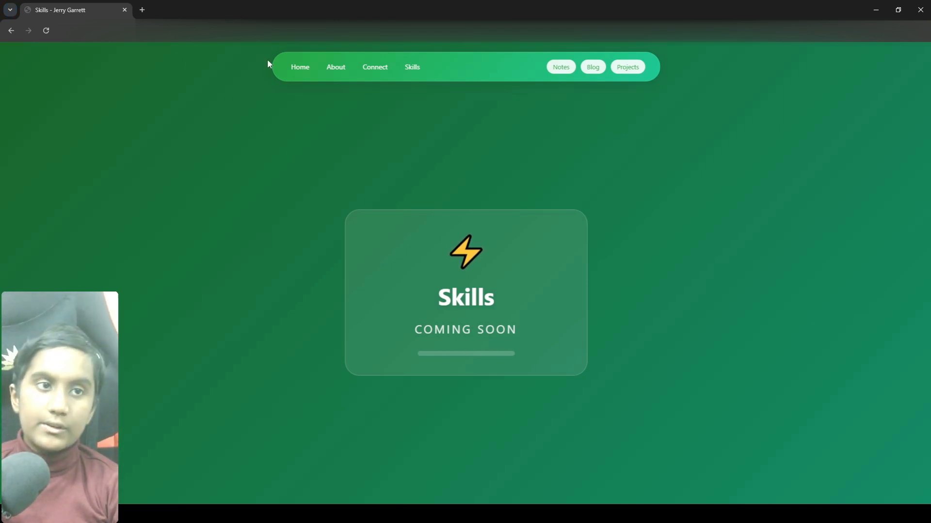